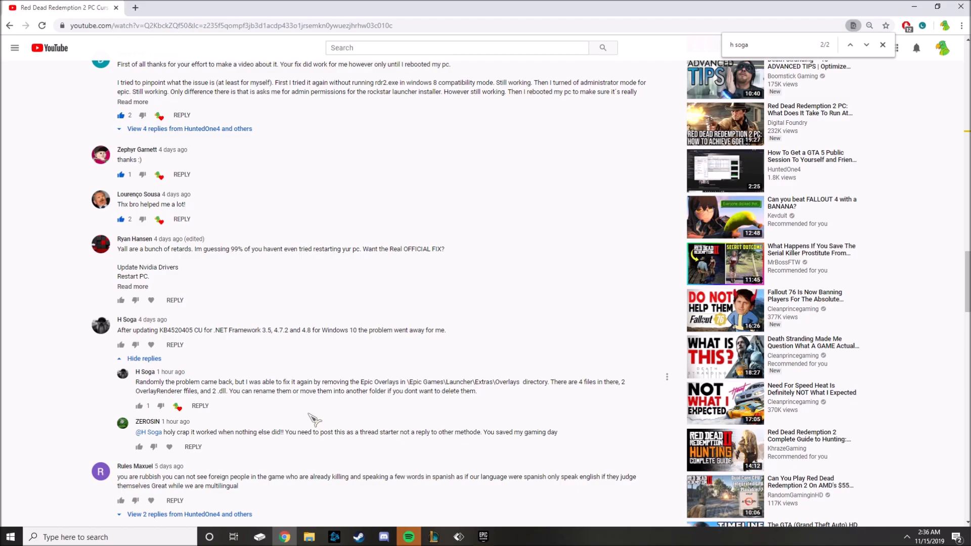
pyautogui.moveTo(141, 419)
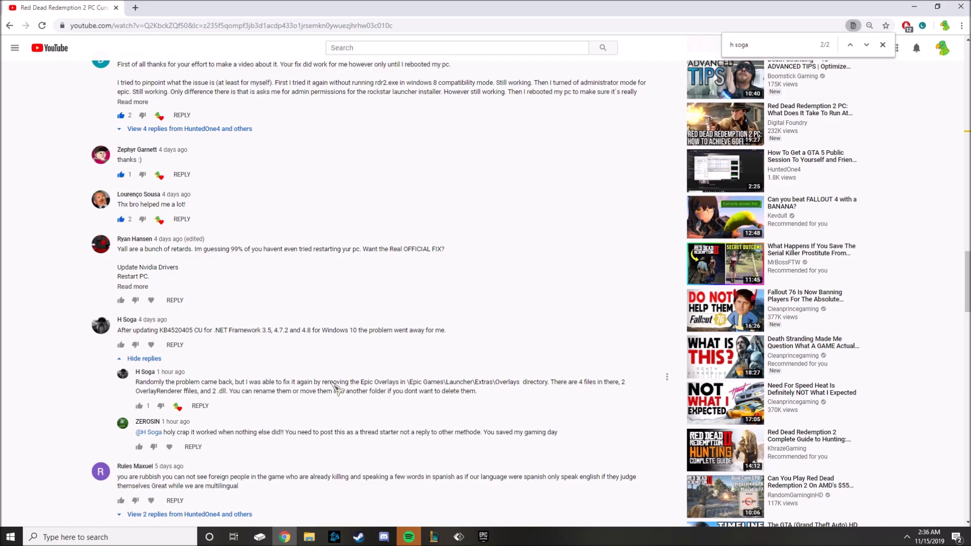
pyautogui.moveTo(378, 354)
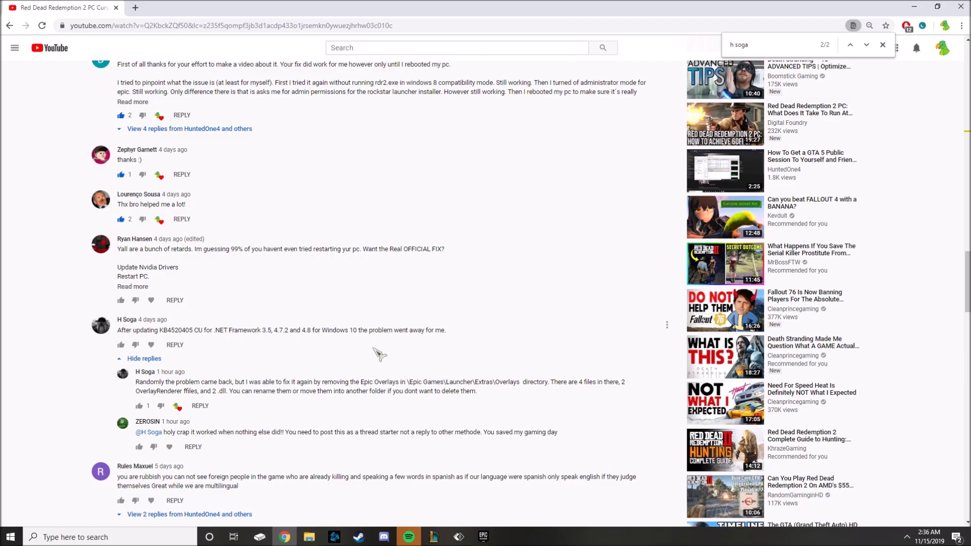
pyautogui.moveTo(382, 371)
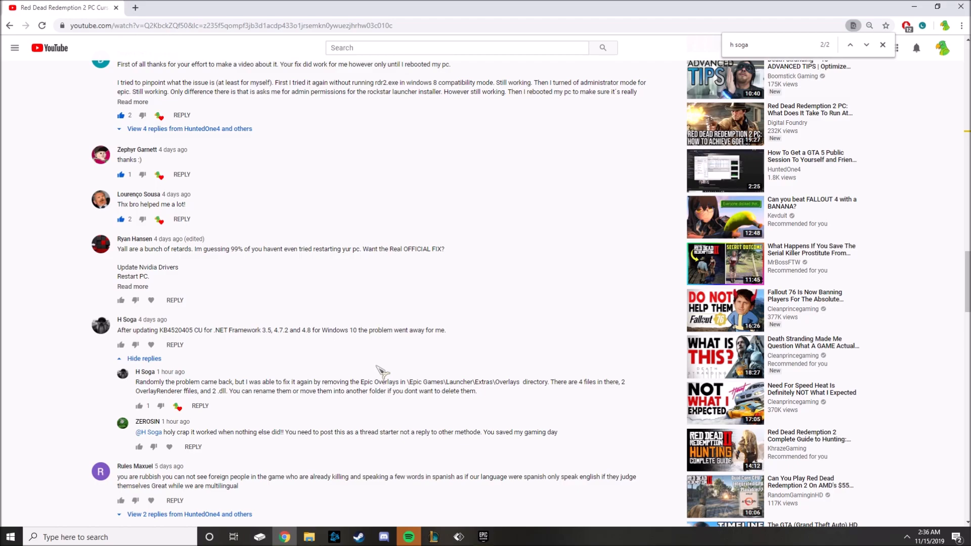
pyautogui.moveTo(309, 536)
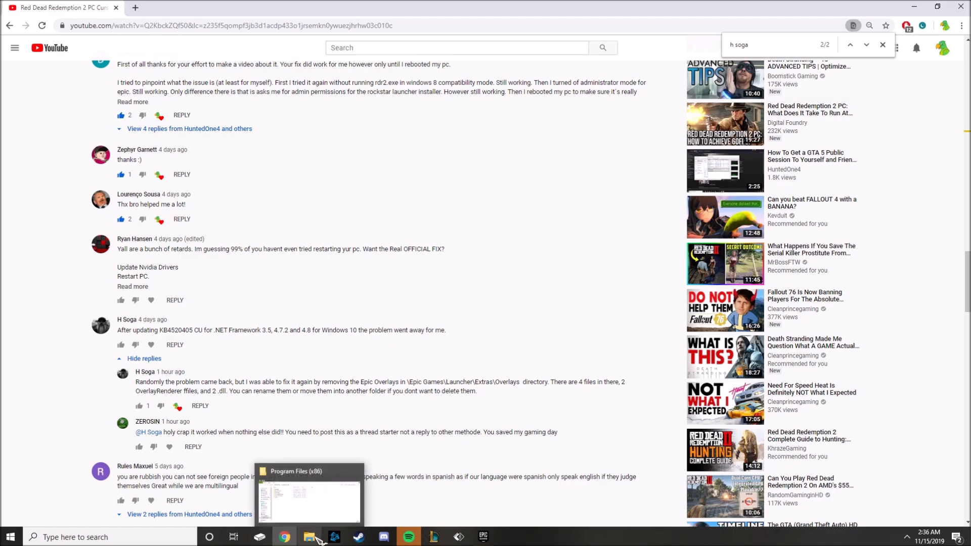
# Step: Navigate from Program Files (x86) into the Epic Games and Launcher folders
pyautogui.click(309, 501)
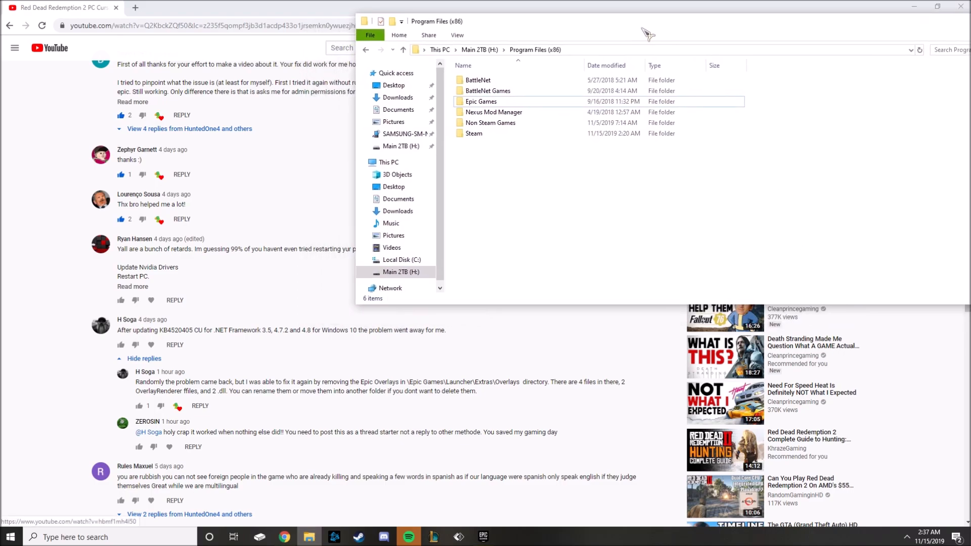
pyautogui.moveTo(350, 371)
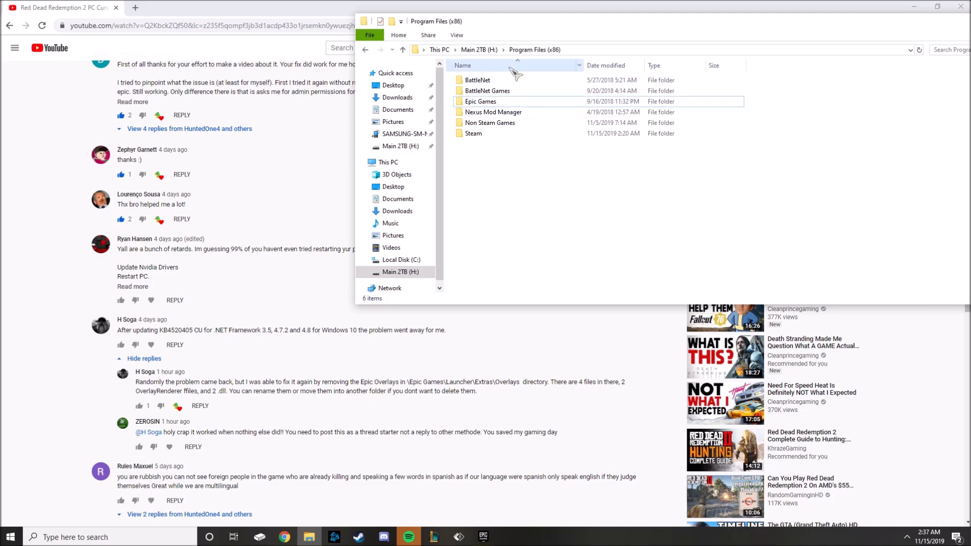
pyautogui.click(481, 101)
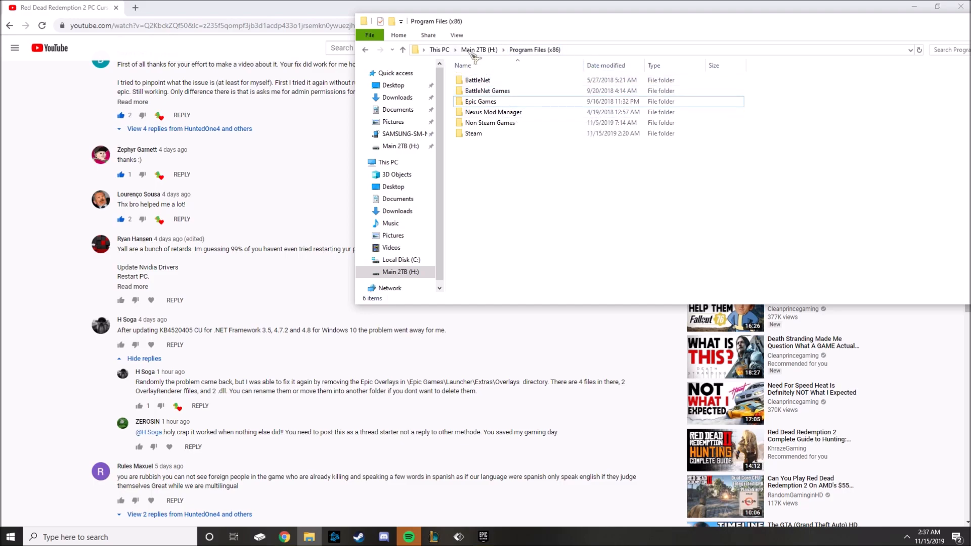
pyautogui.click(488, 106)
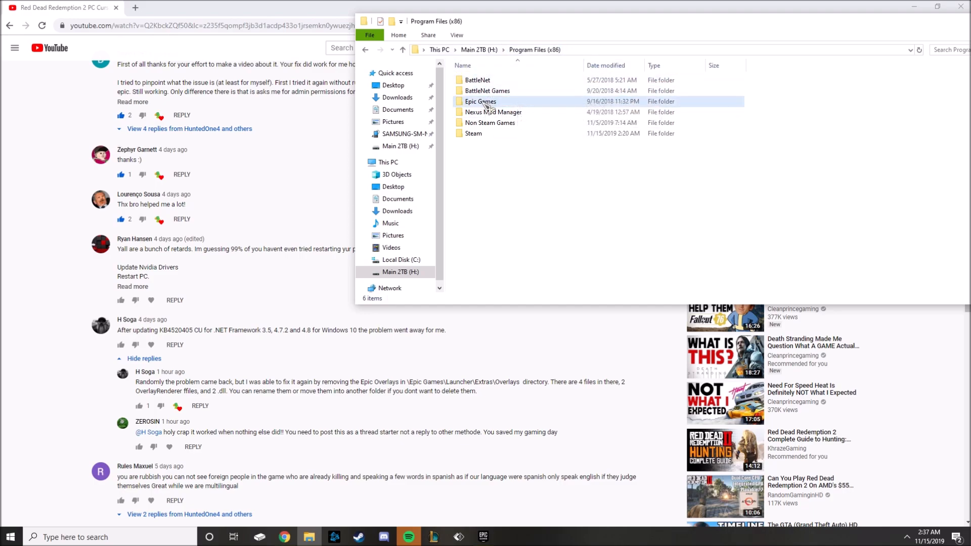
pyautogui.doubleClick(480, 101)
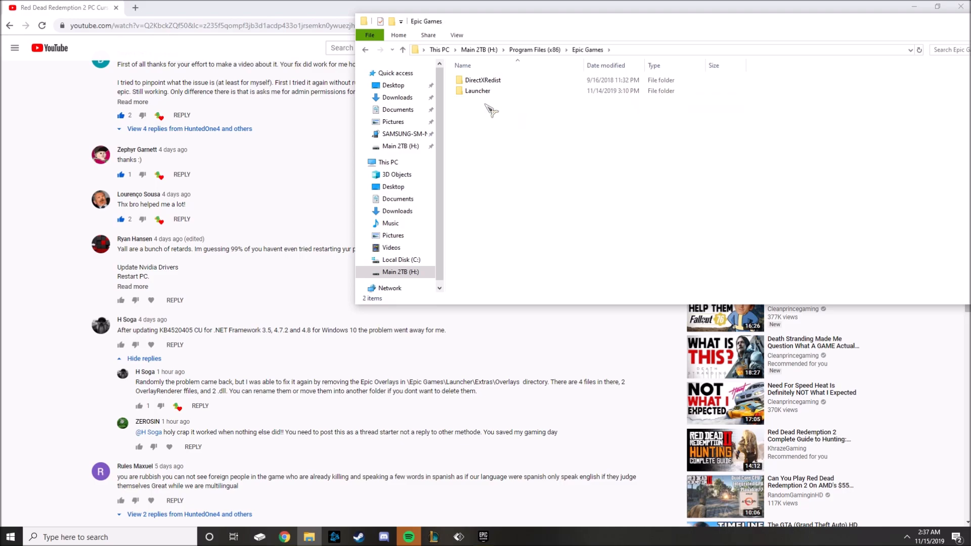
pyautogui.click(477, 91)
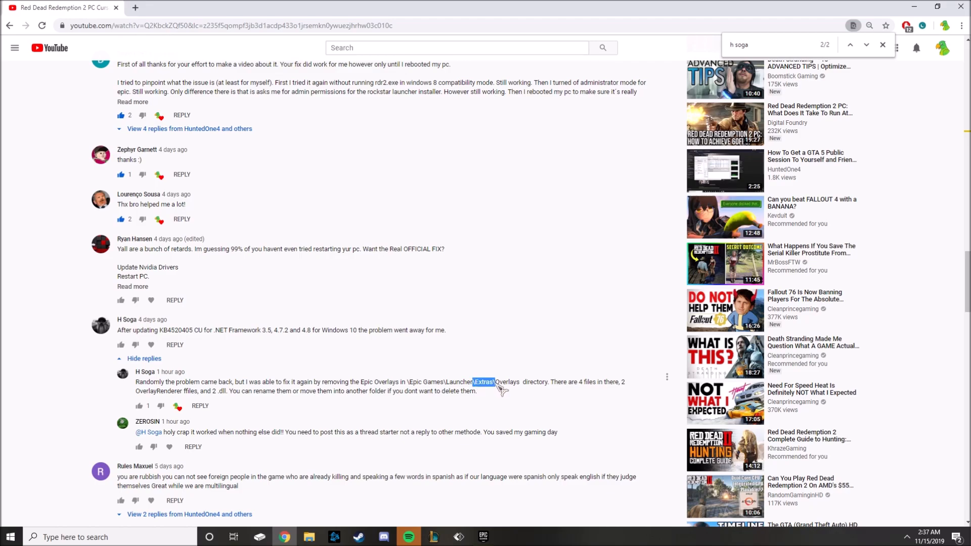
# Step: Continue into the Portal and Extras folders, listing Origin, Overlay and Redist
pyautogui.click(309, 537)
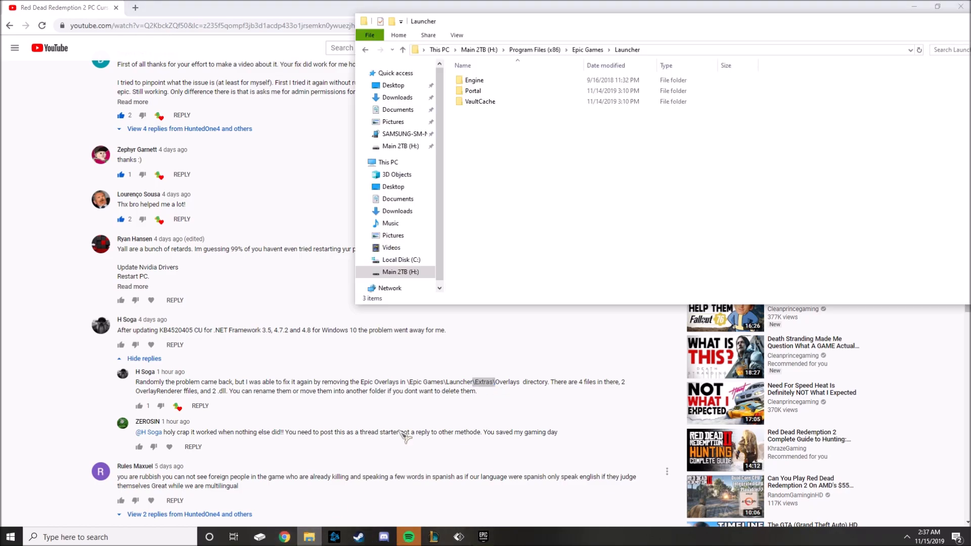
pyautogui.moveTo(550, 196)
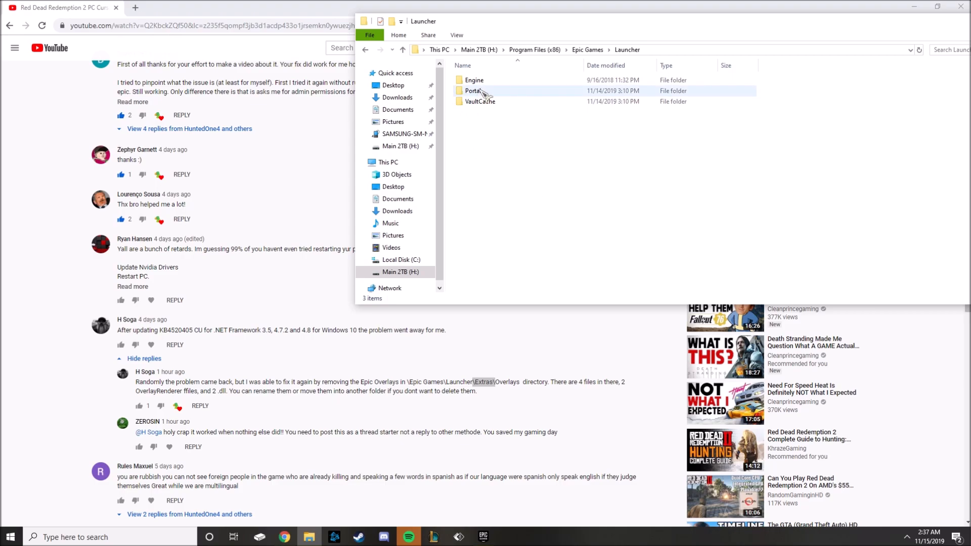
pyautogui.doubleClick(473, 90)
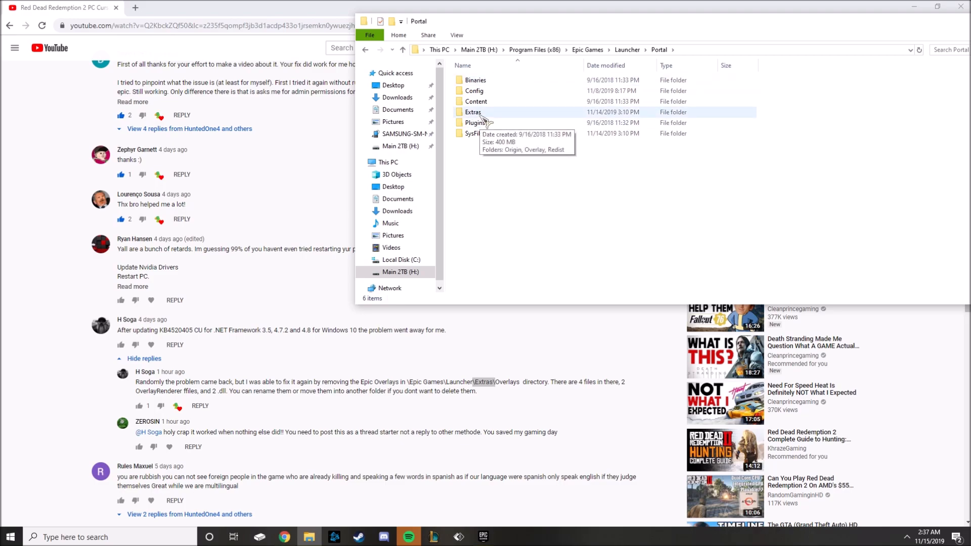
pyautogui.doubleClick(472, 113)
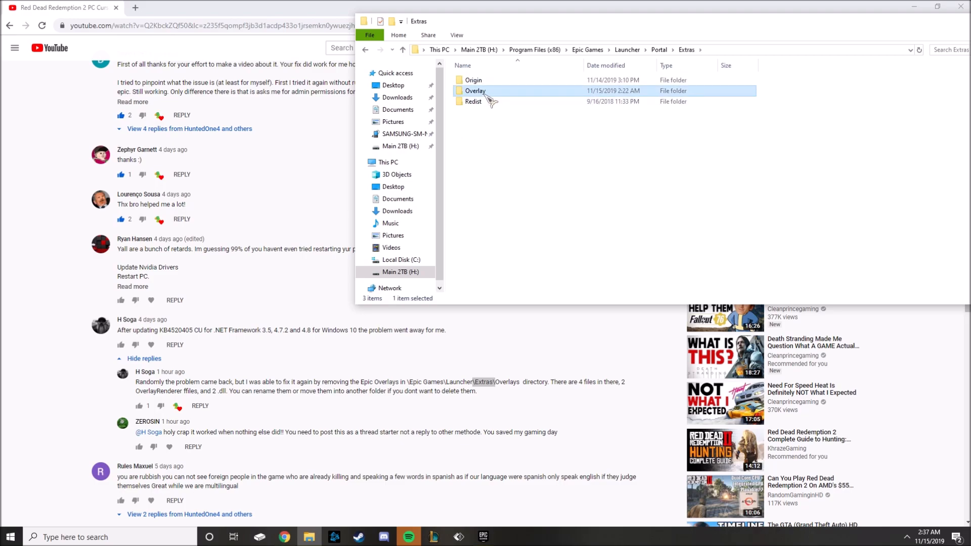
# Step: Enter the Overlay folder so only Engine, Win32 and Win64 remain
pyautogui.doubleClick(475, 91)
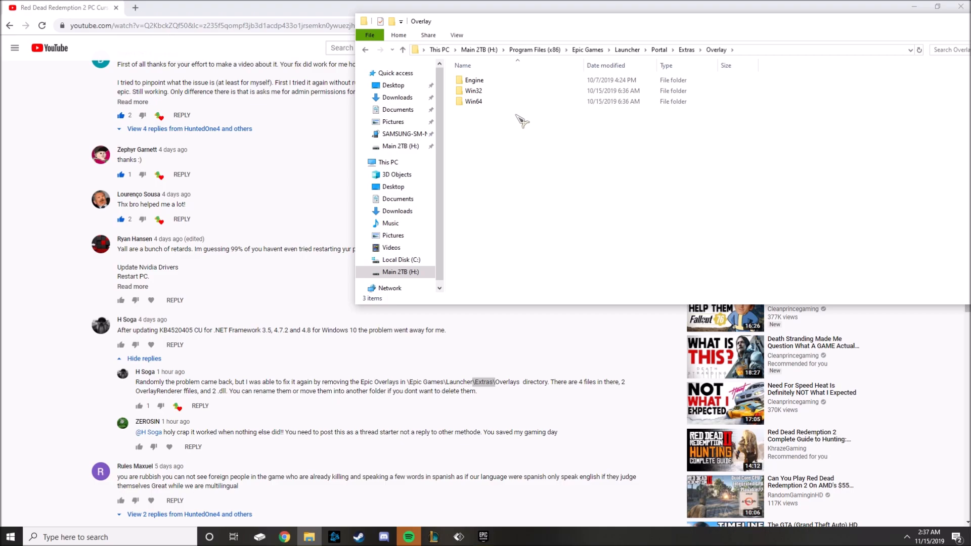
pyautogui.moveTo(475, 130)
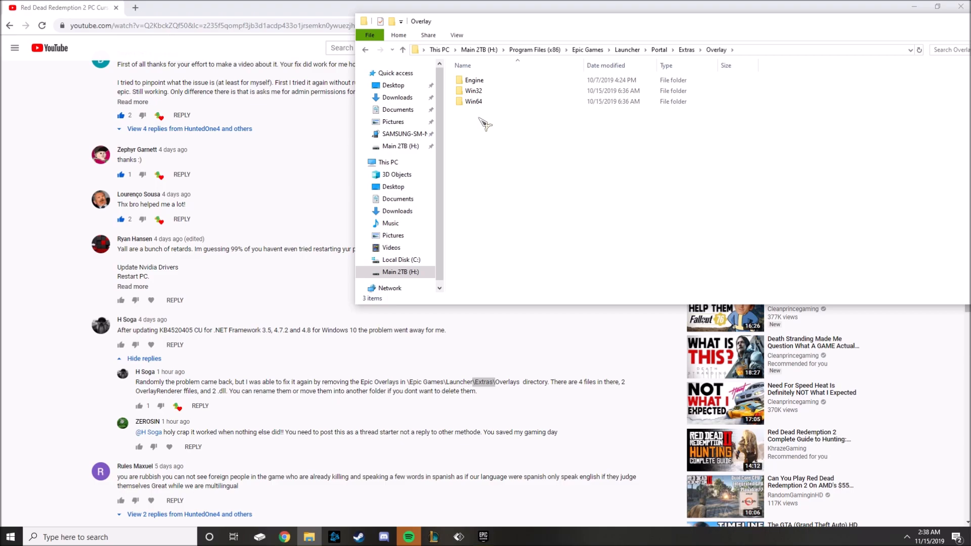
pyautogui.moveTo(621, 406)
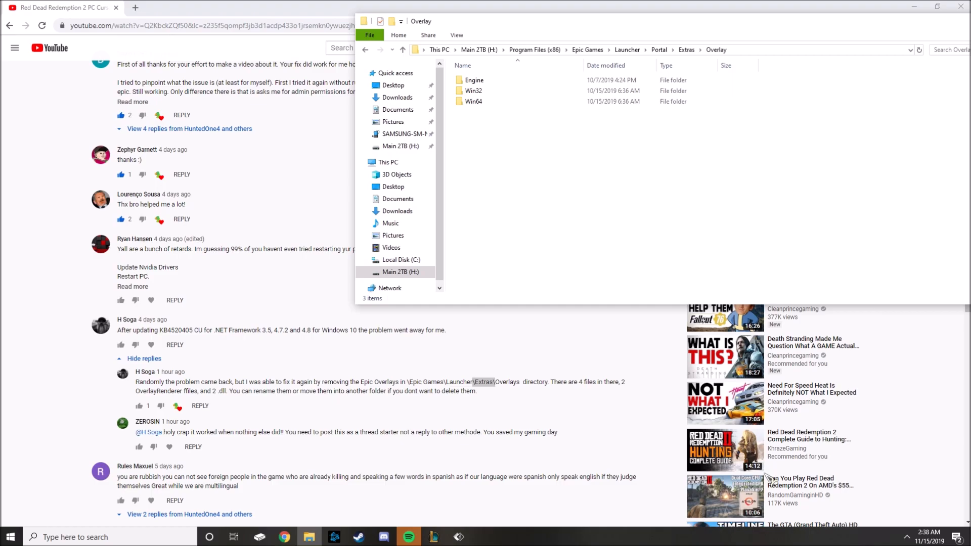
pyautogui.moveTo(119, 327)
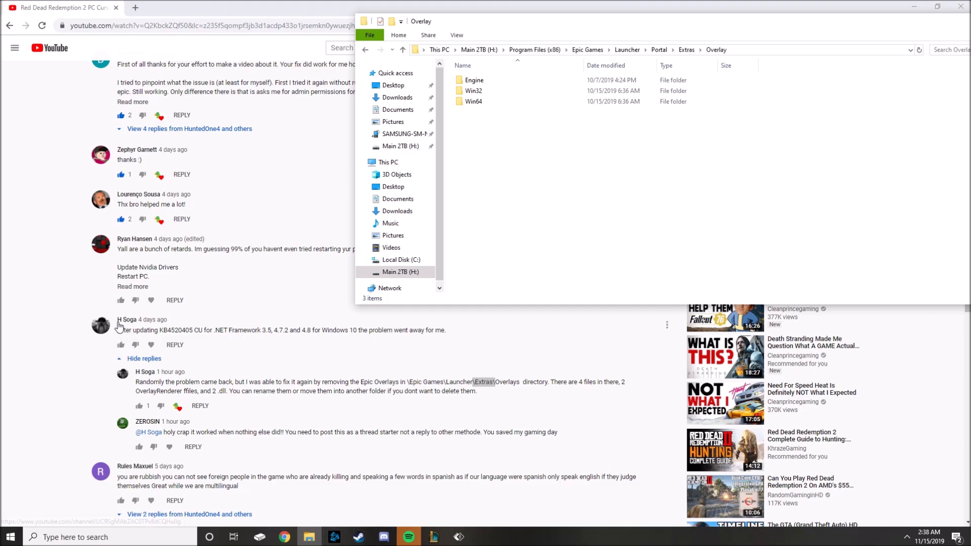
pyautogui.moveTo(133, 330)
pyautogui.write('h soga')
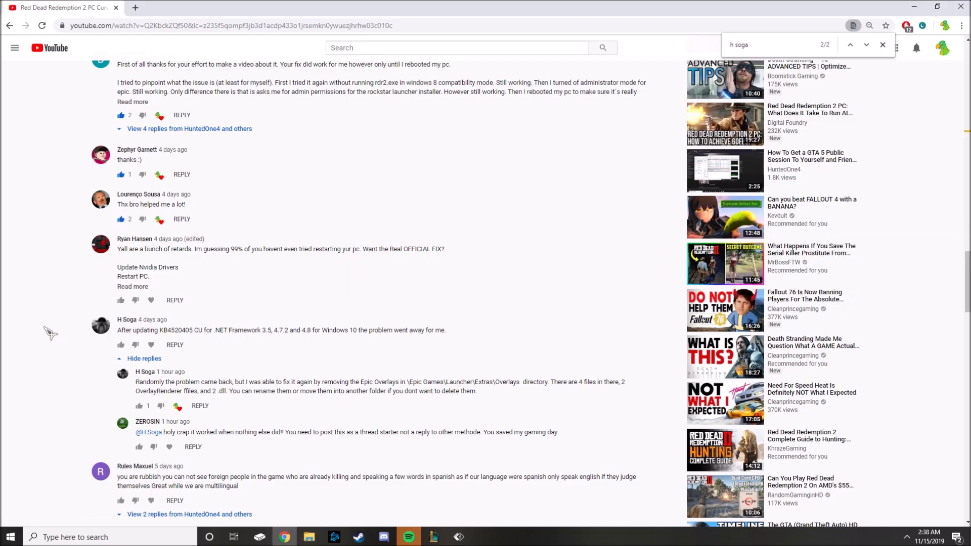
pyautogui.moveTo(920, 7)
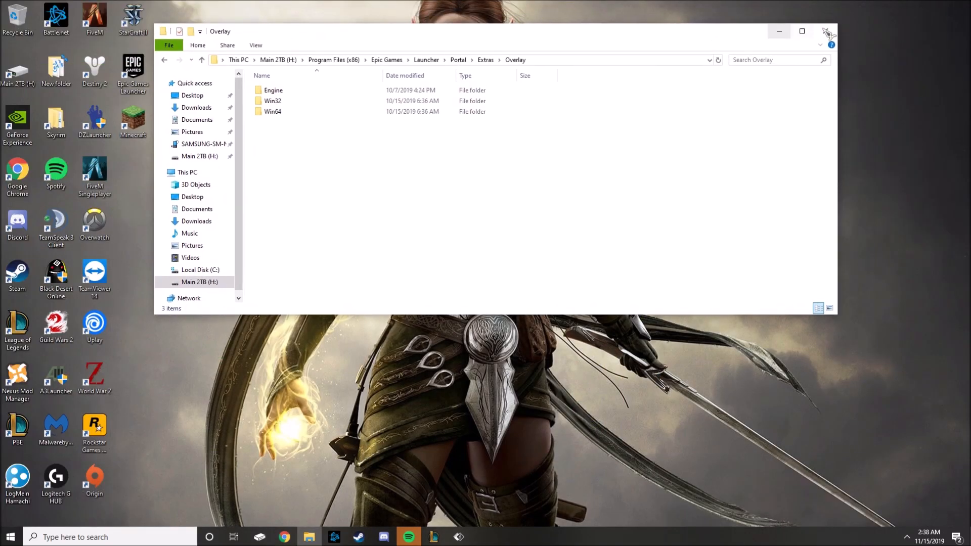
# Step: Close the Overlay folder window and start the Epic Games Launcher from the desktop shortcut
pyautogui.click(827, 32)
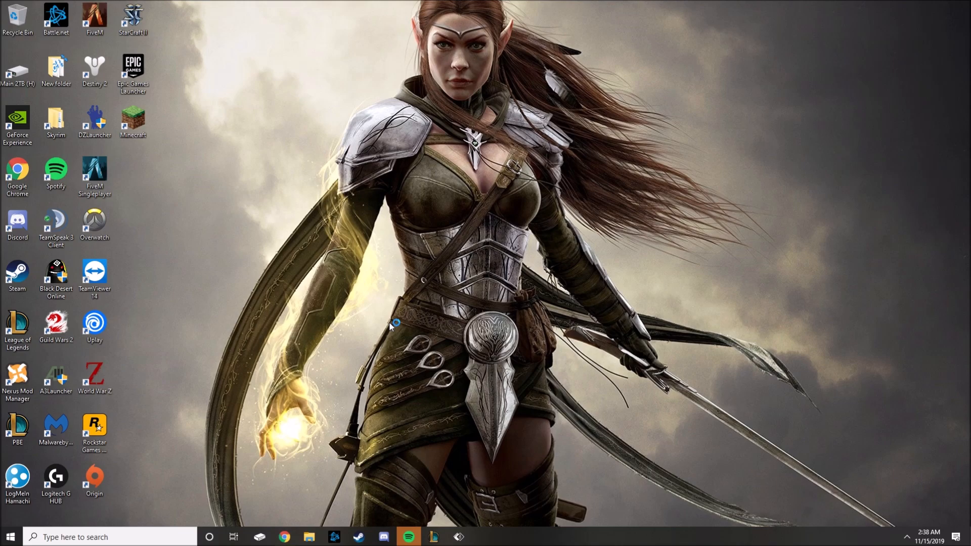
pyautogui.moveTo(393, 326)
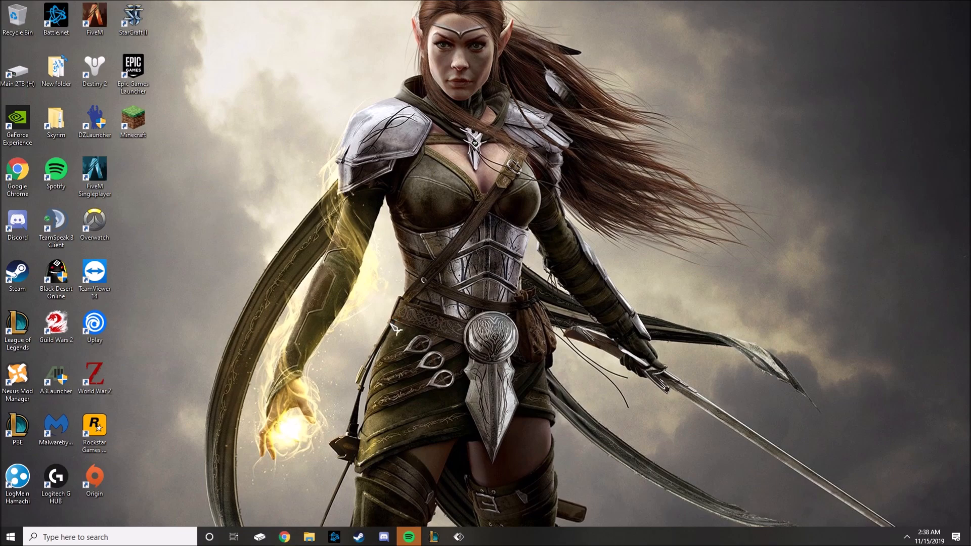
pyautogui.doubleClick(132, 70)
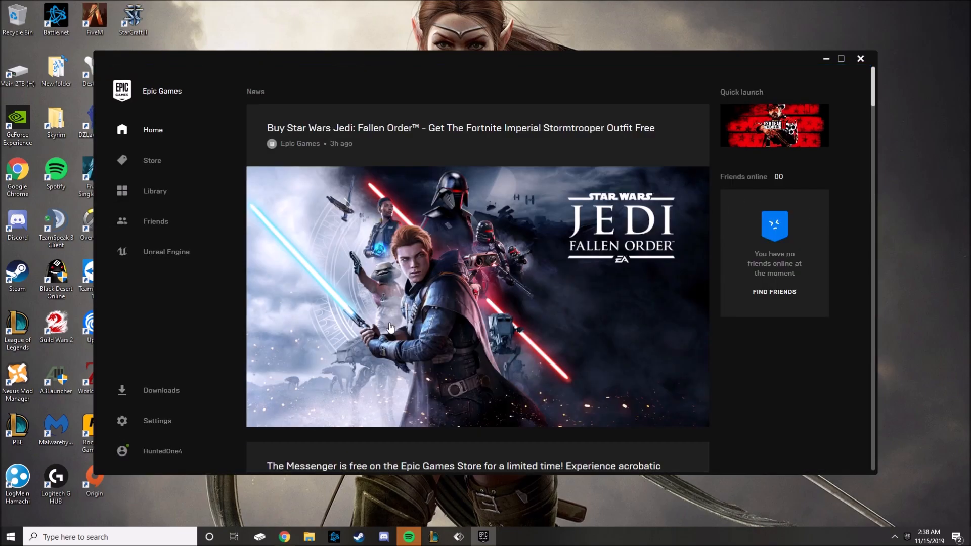
pyautogui.moveTo(774, 126)
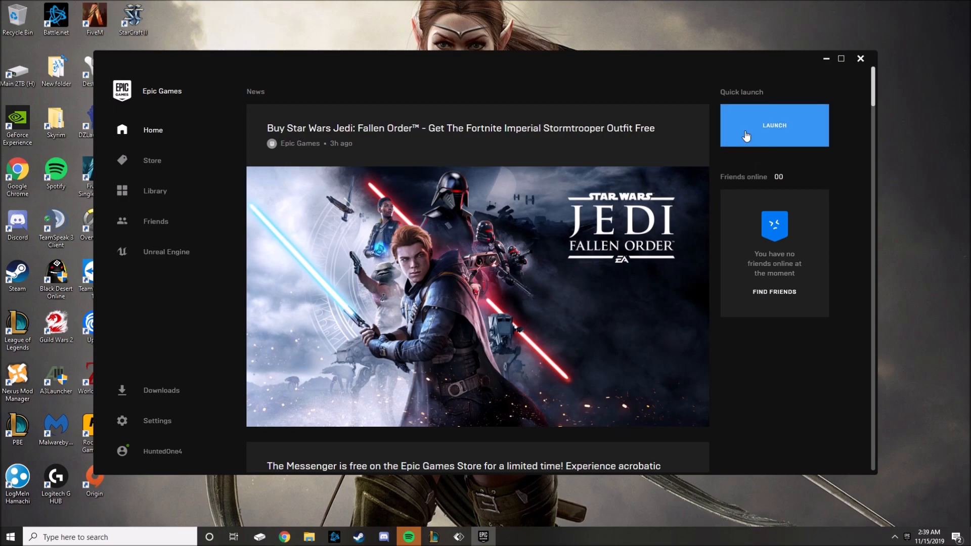
# Step: Launch Red Dead Redemption 2 from the Quick launch tile
pyautogui.click(774, 126)
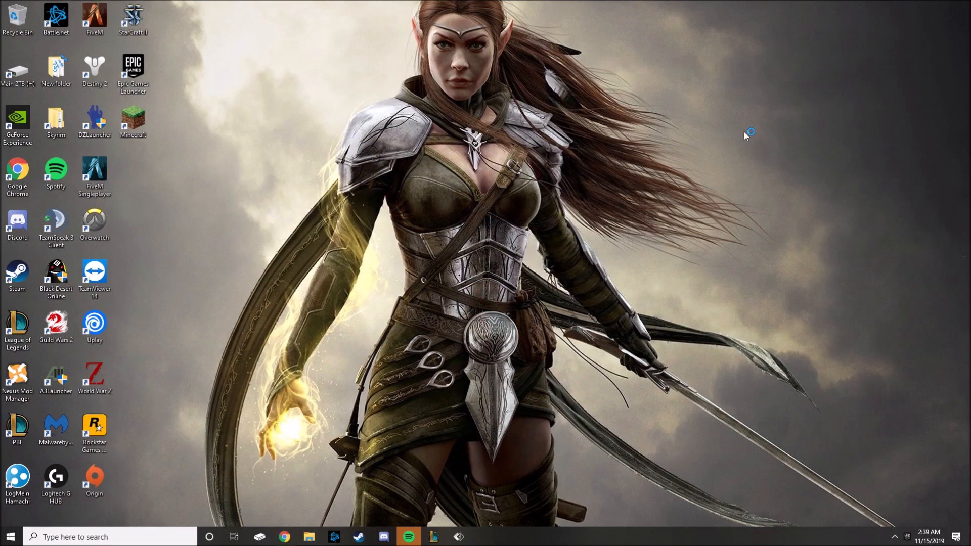
pyautogui.moveTo(751, 139)
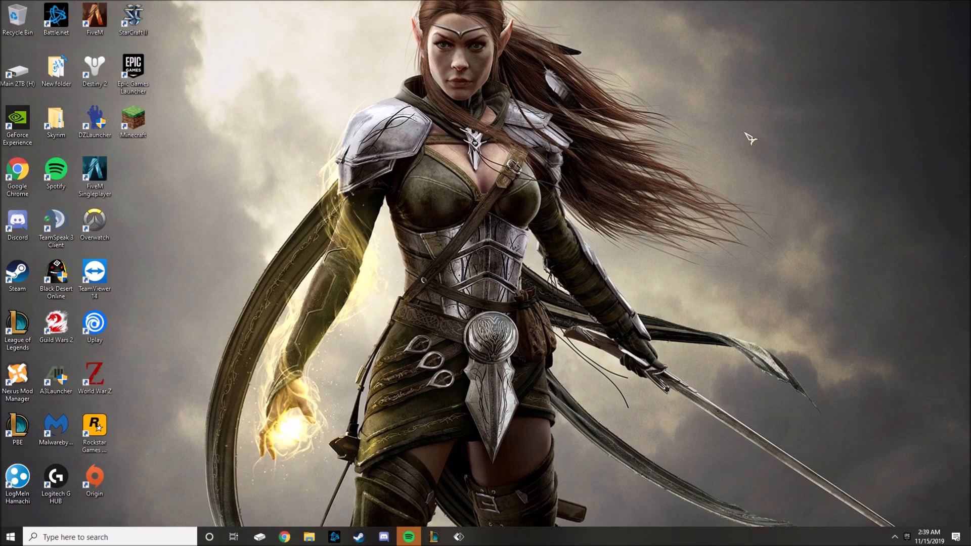
pyautogui.doubleClick(95, 427)
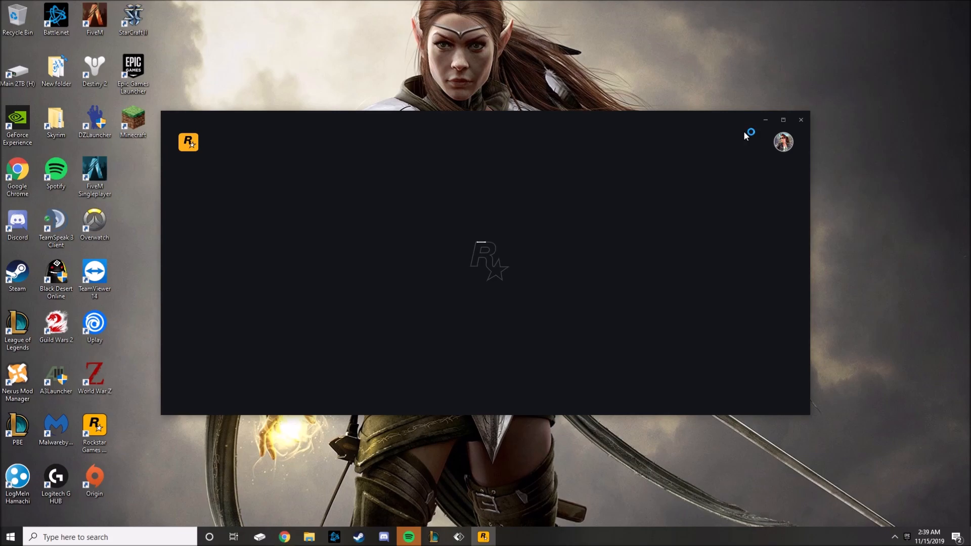
pyautogui.moveTo(749, 137)
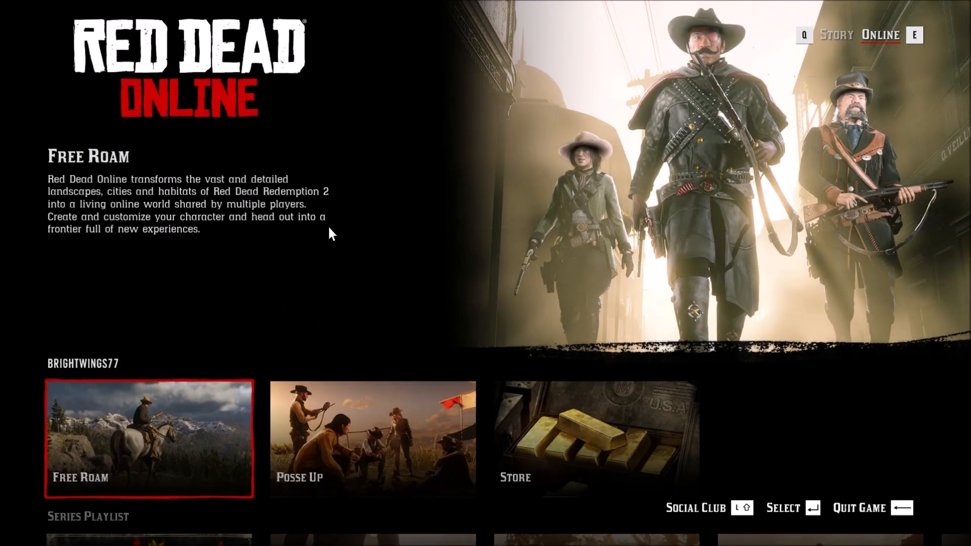
# Step: Enter a Free Roam online session, then quit the game
pyautogui.click(149, 438)
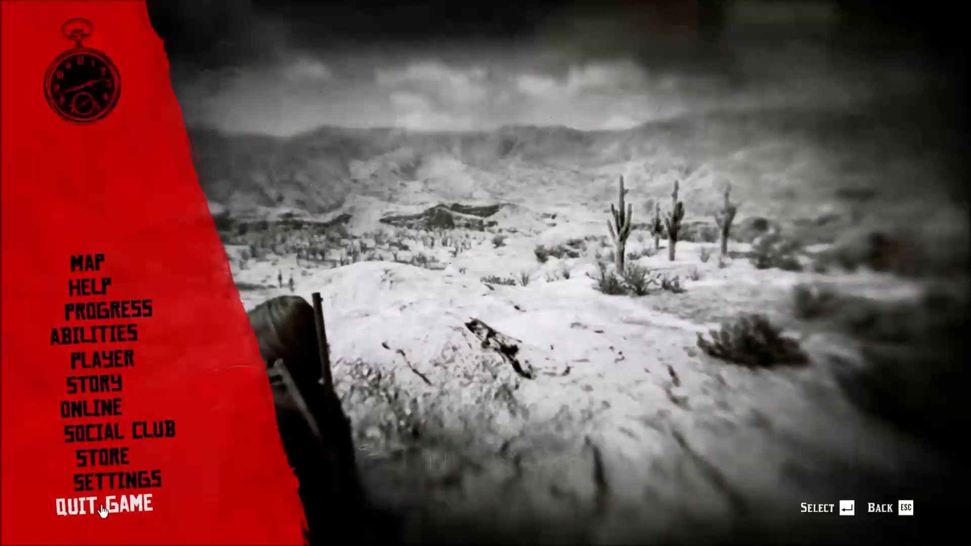
pyautogui.click(98, 502)
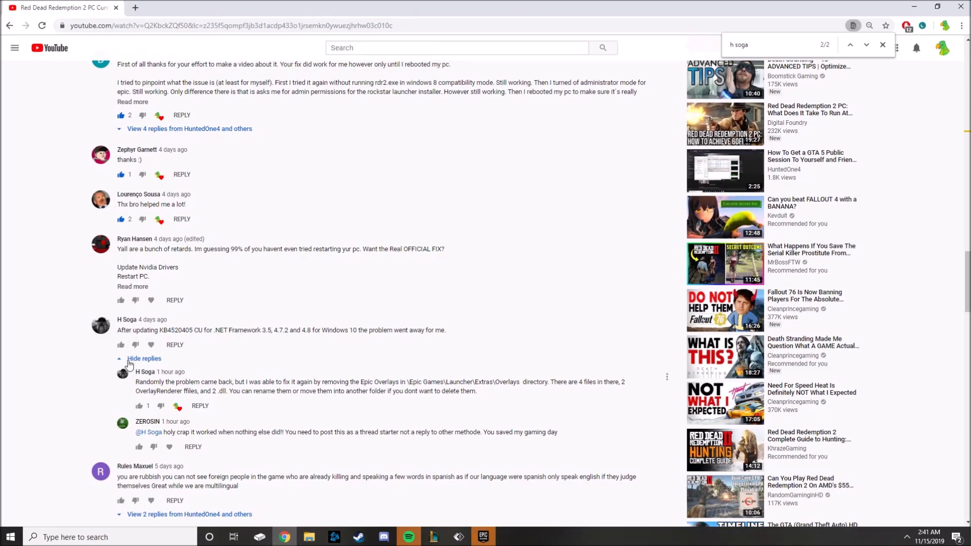
pyautogui.moveTo(111, 344)
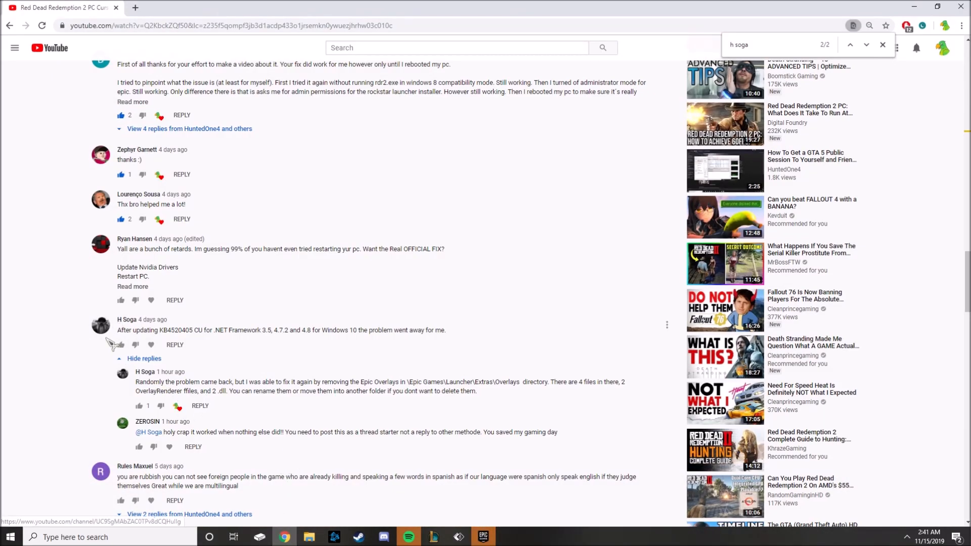